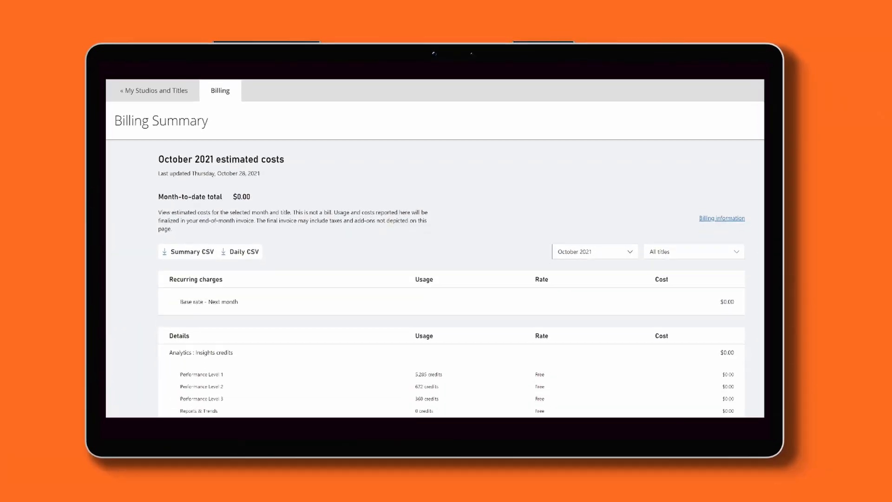
scroll("down", 3)
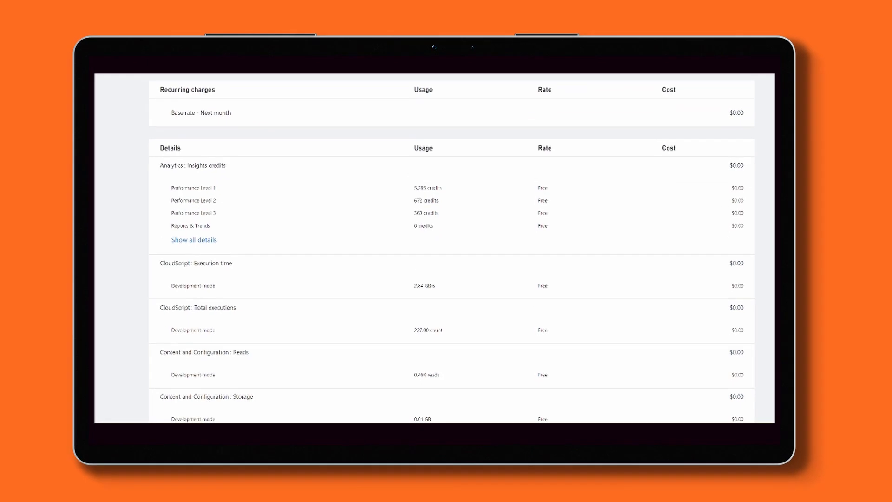
scroll("down", 3)
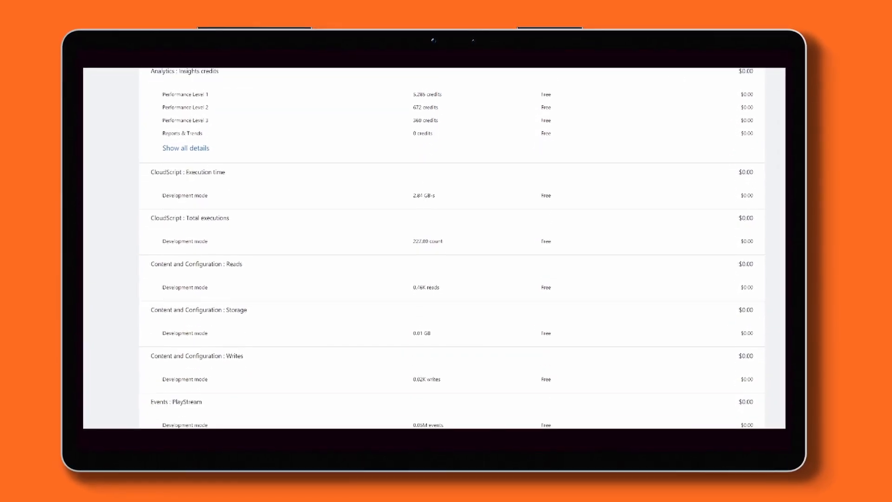
scroll("down", 3)
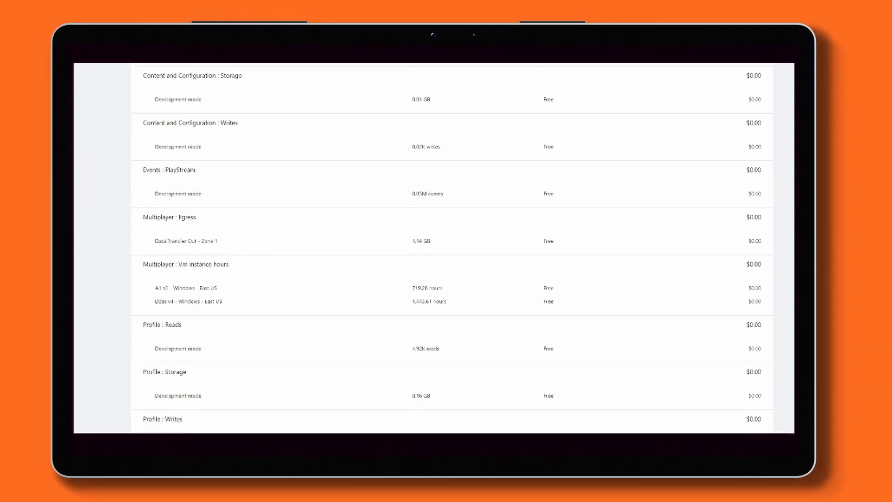